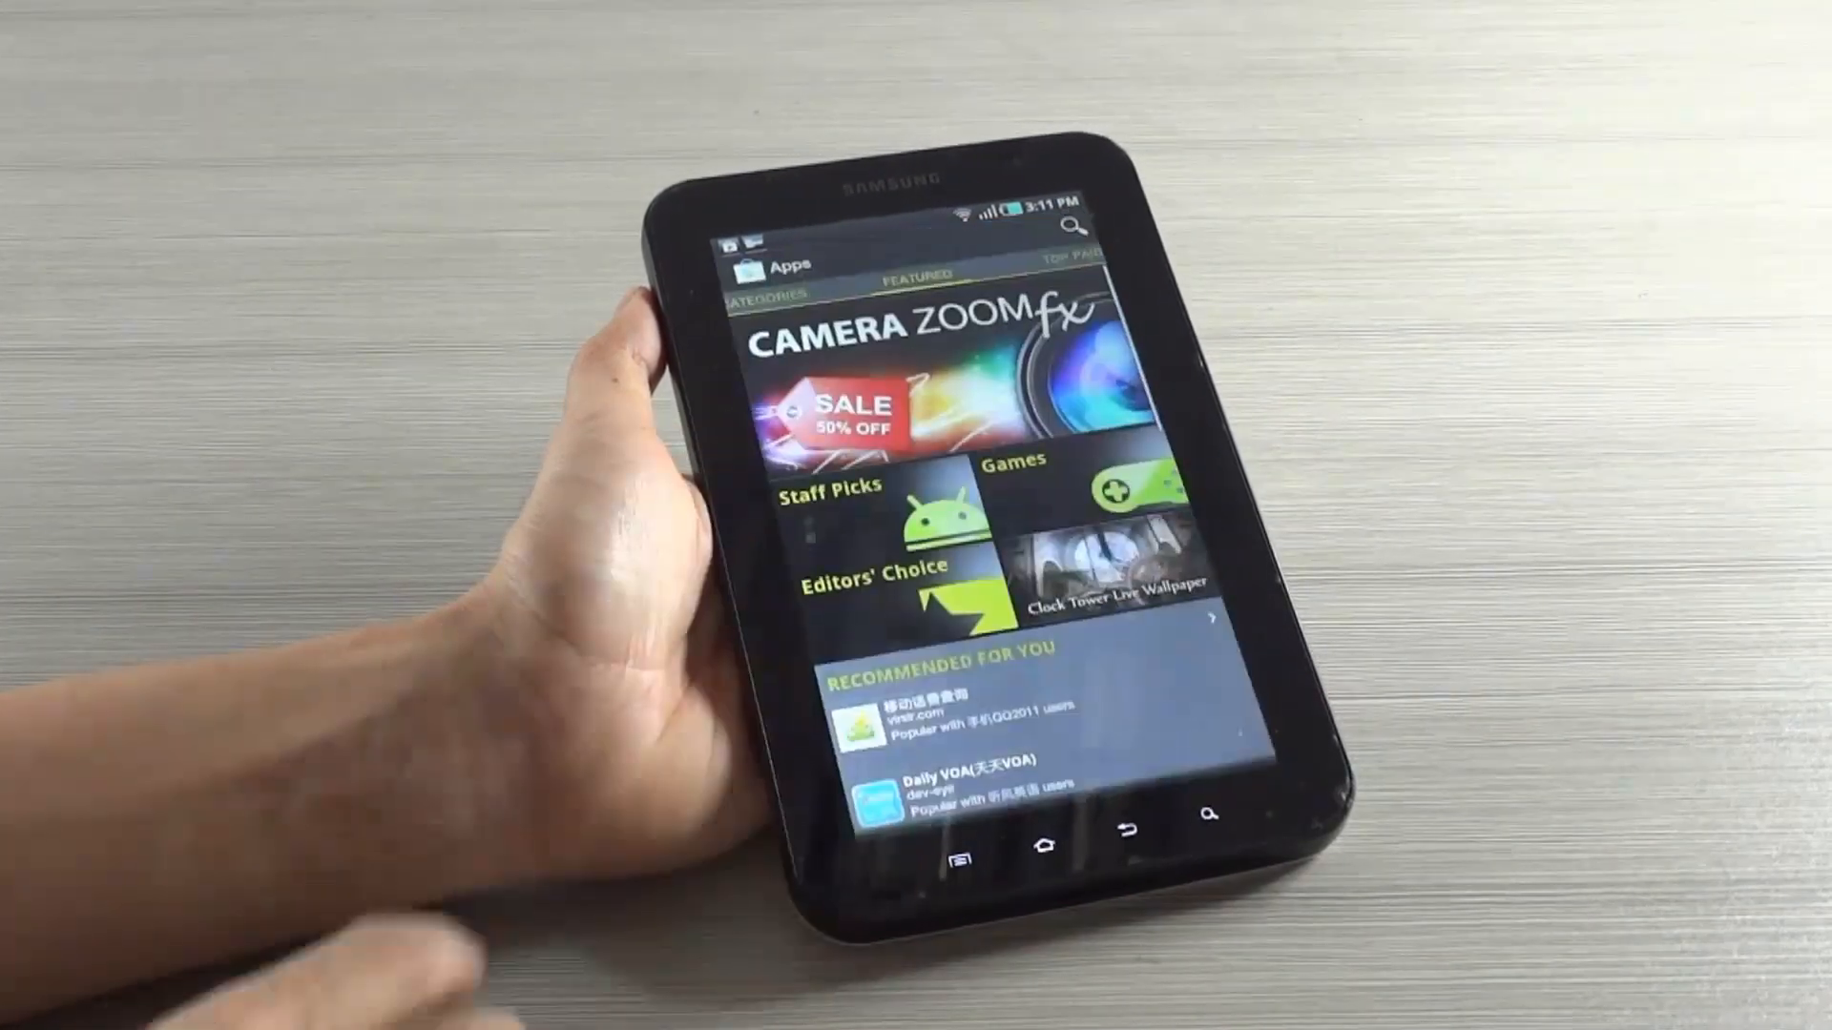
# Search Android Market for "vmeyesuper"
pyautogui.click(1073, 227)
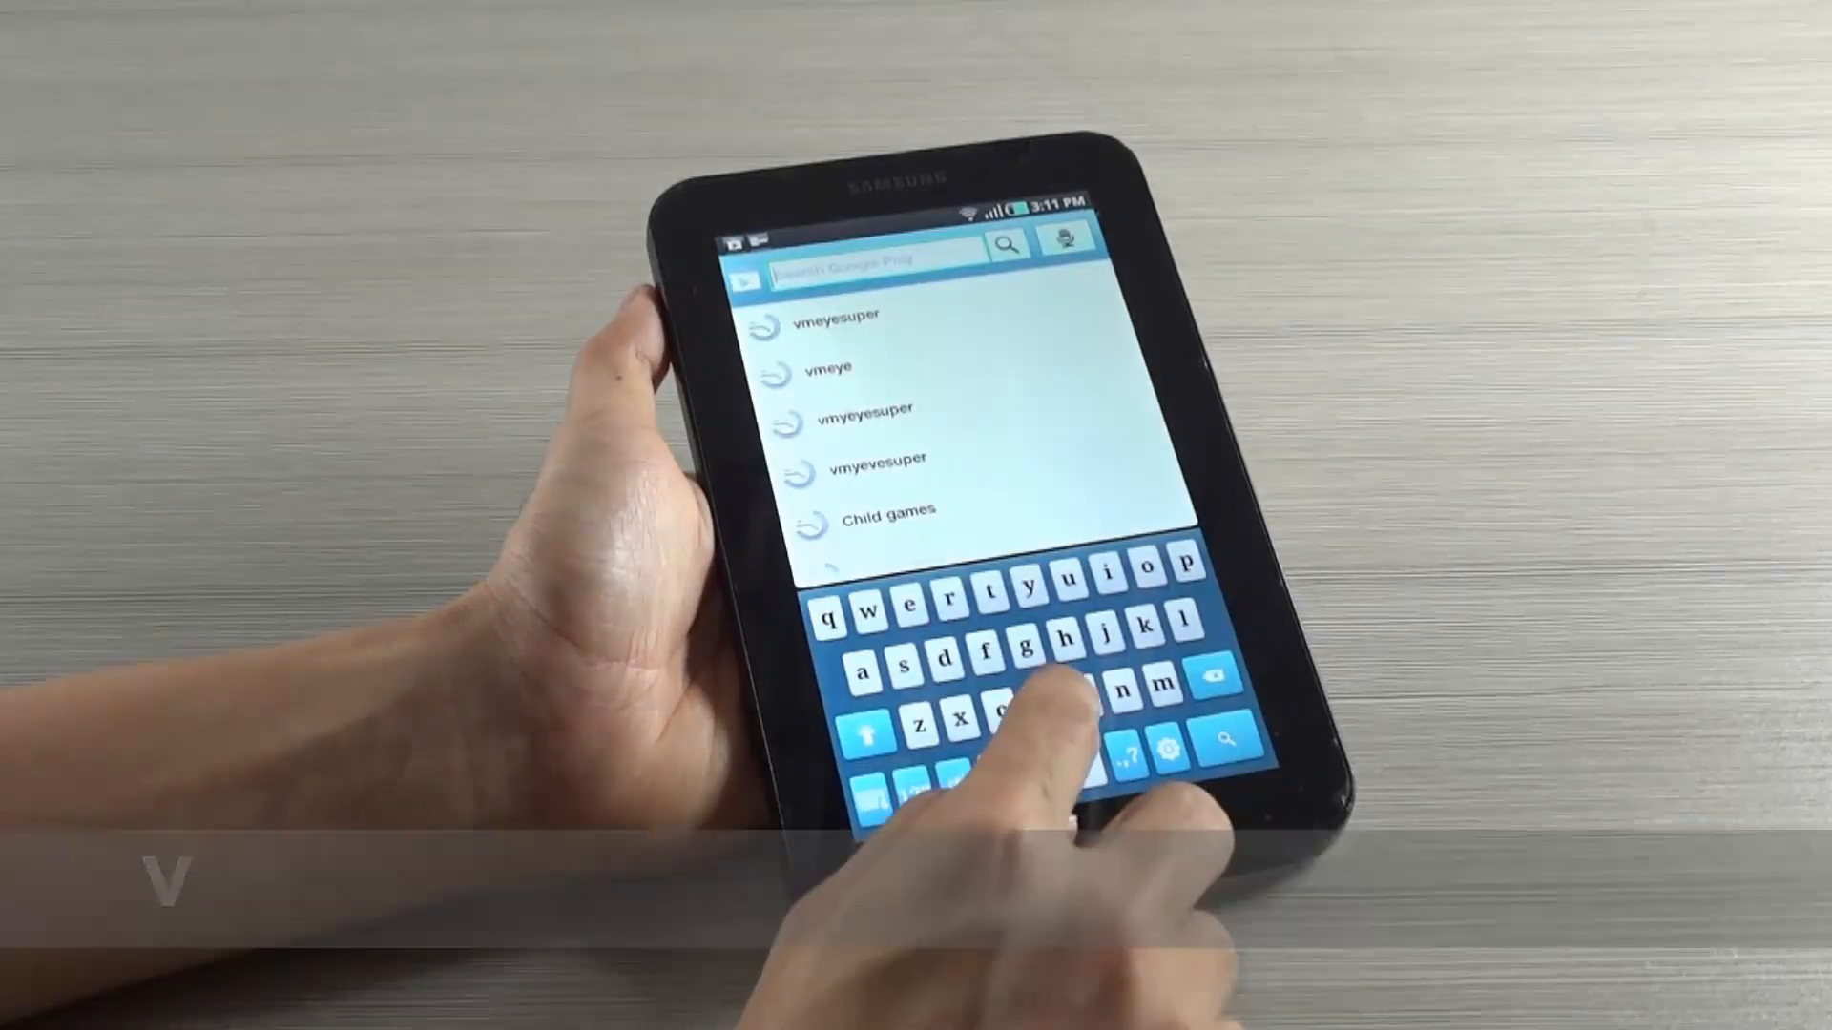
pyautogui.write('vmeye')
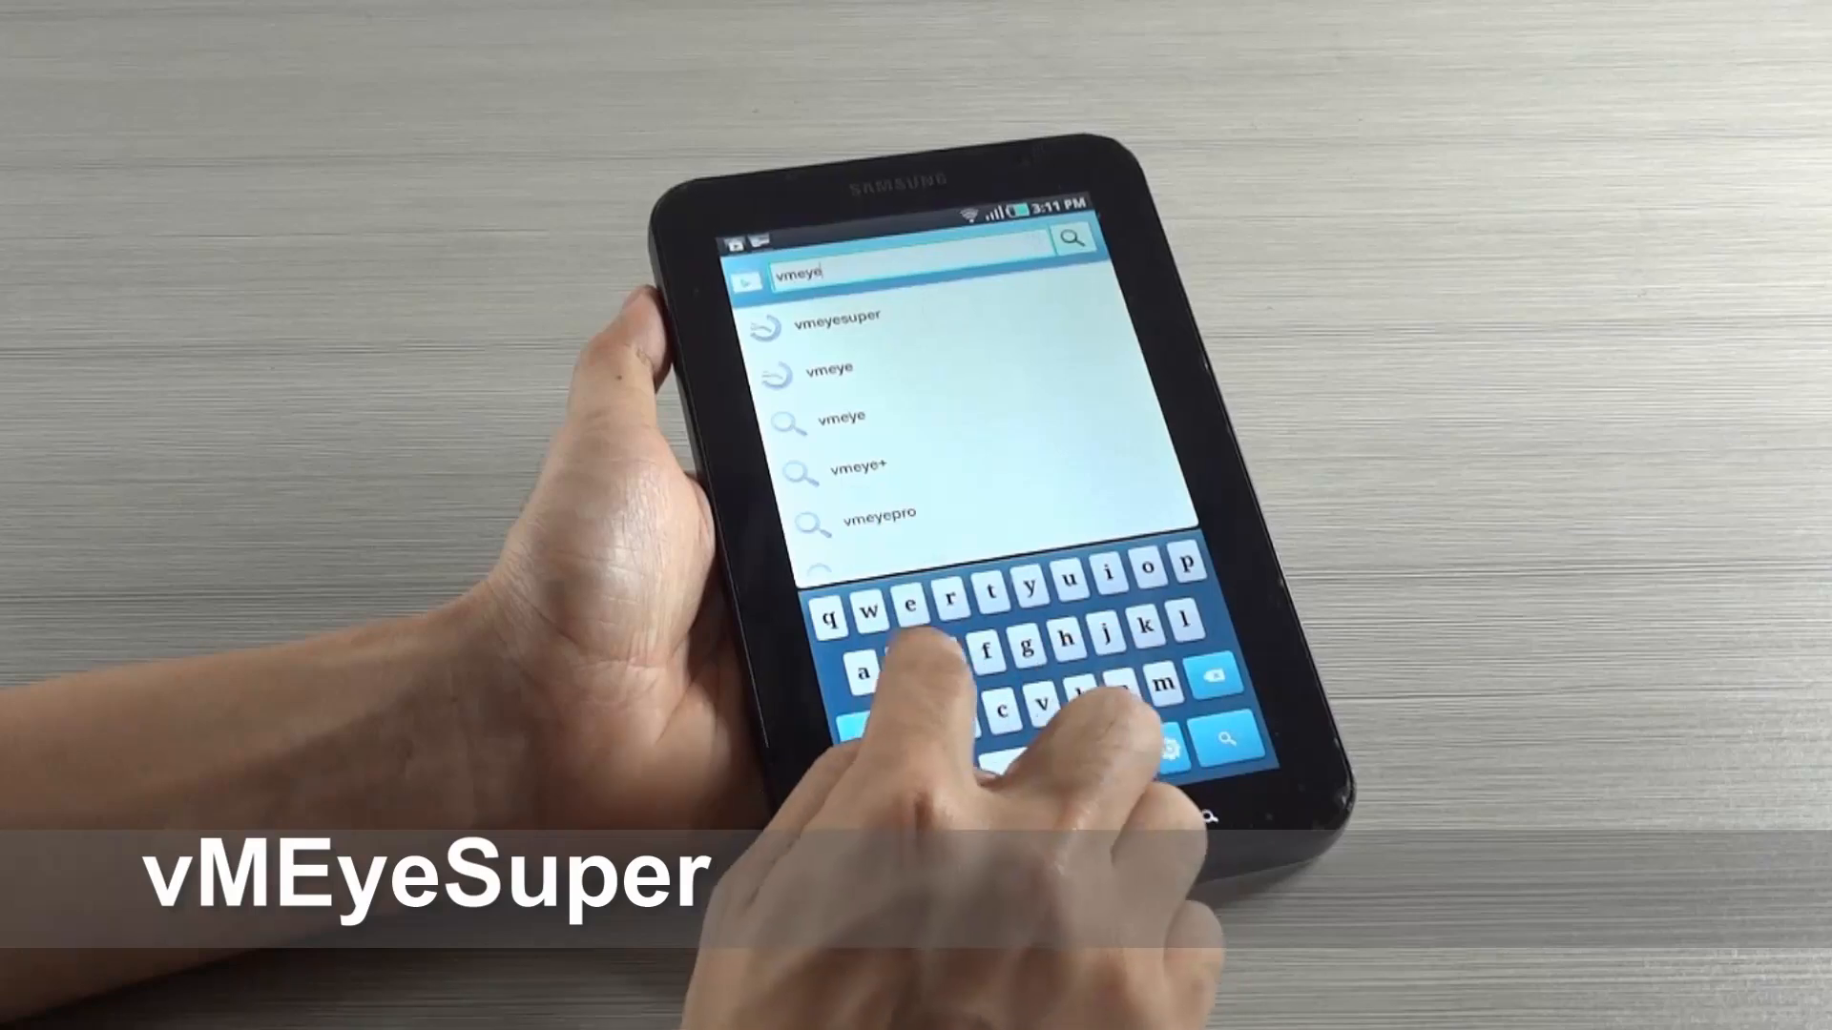
pyautogui.write('super')
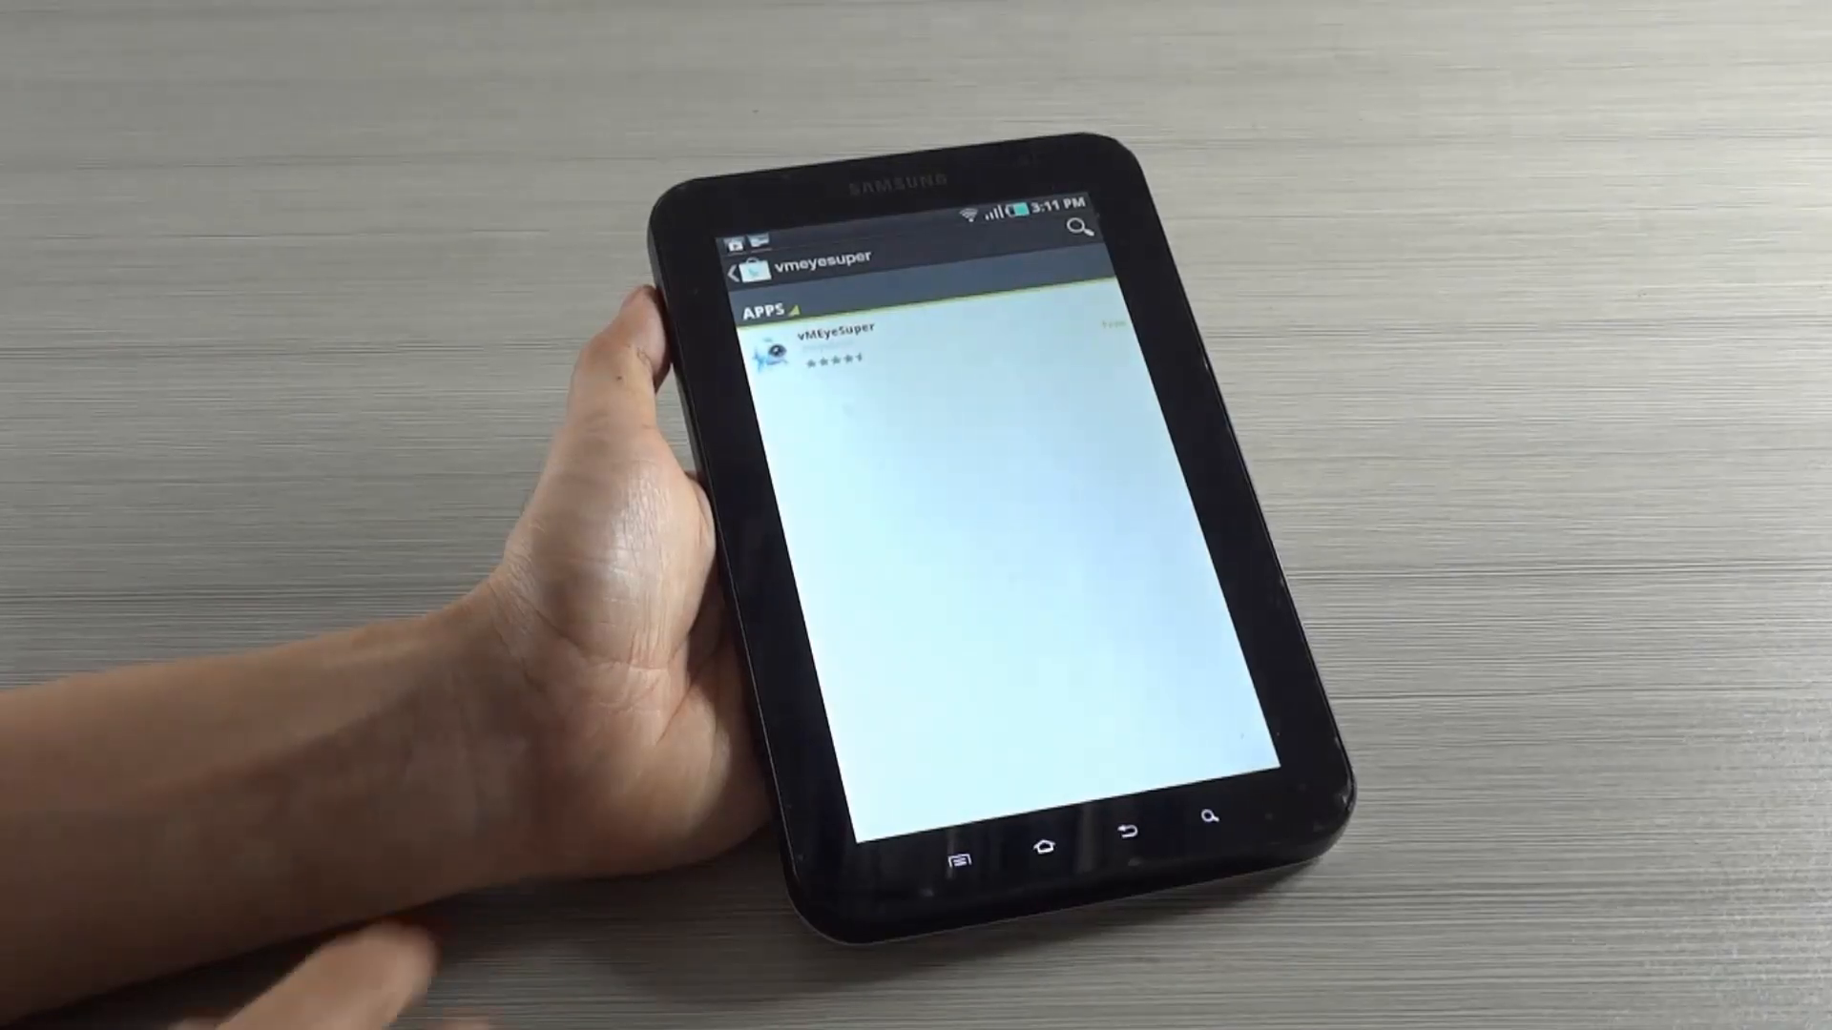
# Install vMEyeSuper from its Market listing by accepting permissions and downloading
pyautogui.click(829, 347)
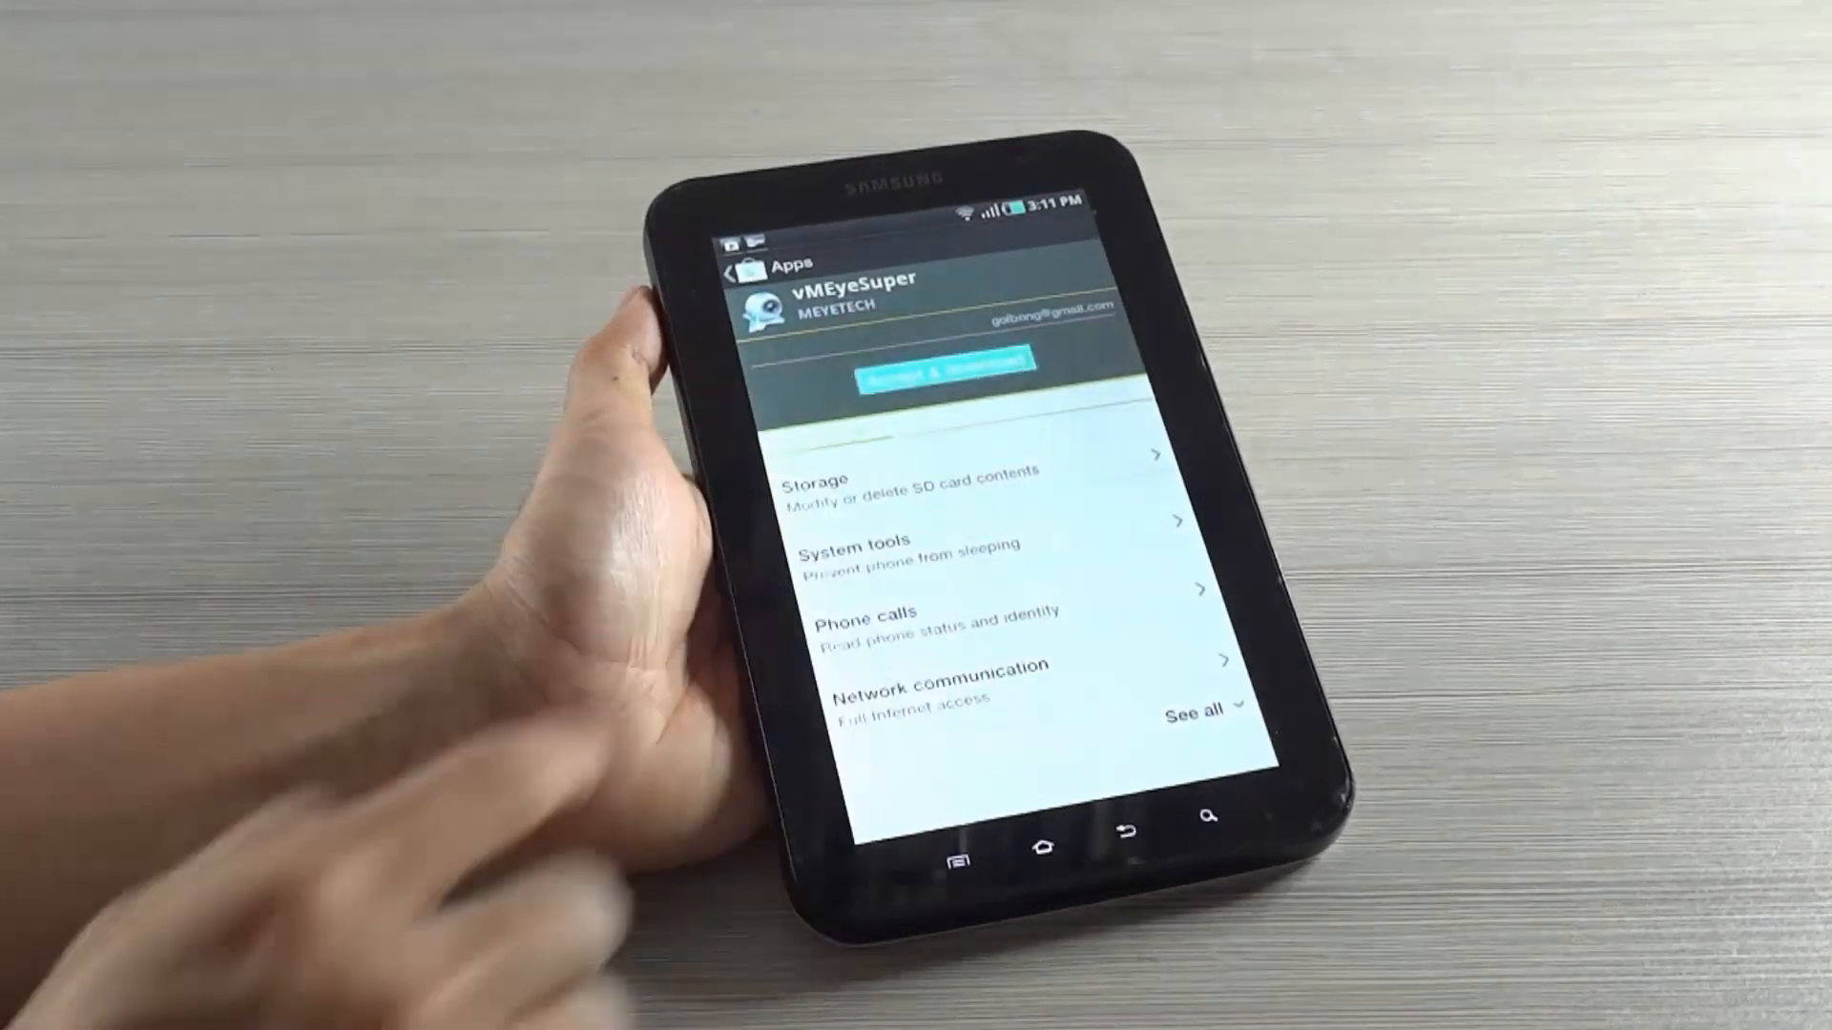
pyautogui.click(918, 359)
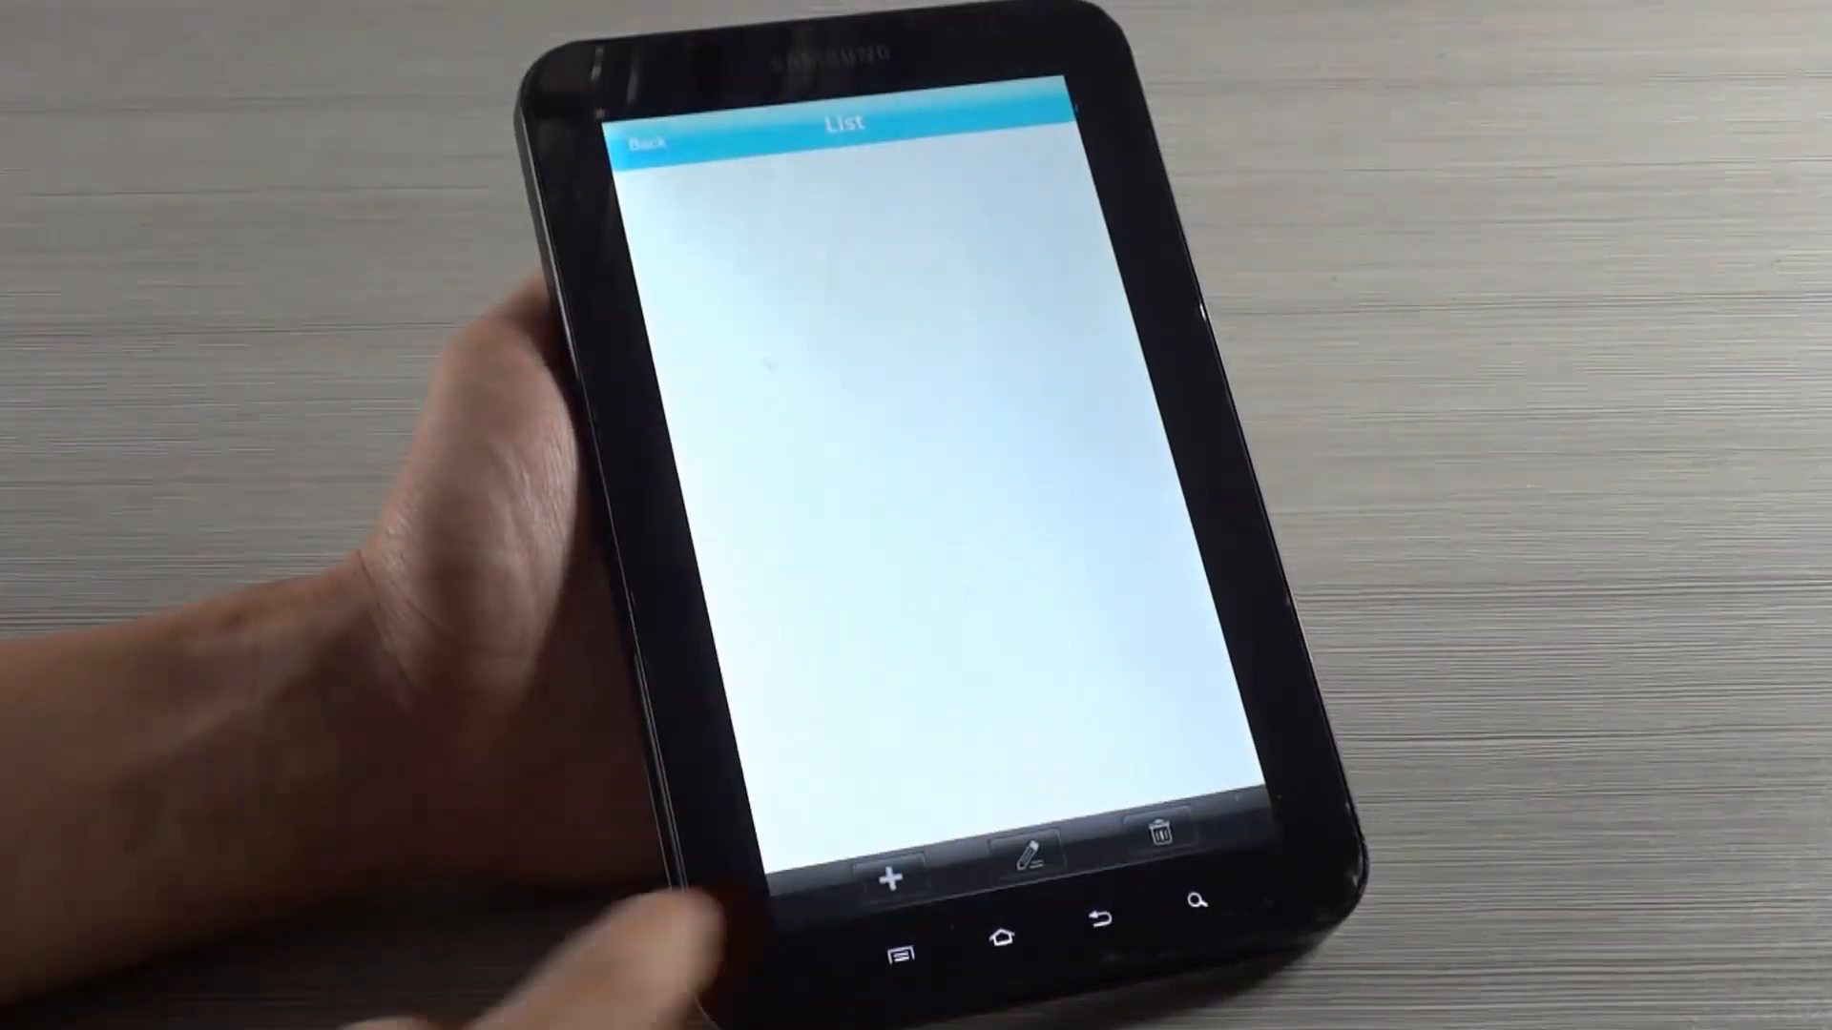
# Add device "hd" at nvrpro.3322.org with its port, user name and password
pyautogui.click(890, 878)
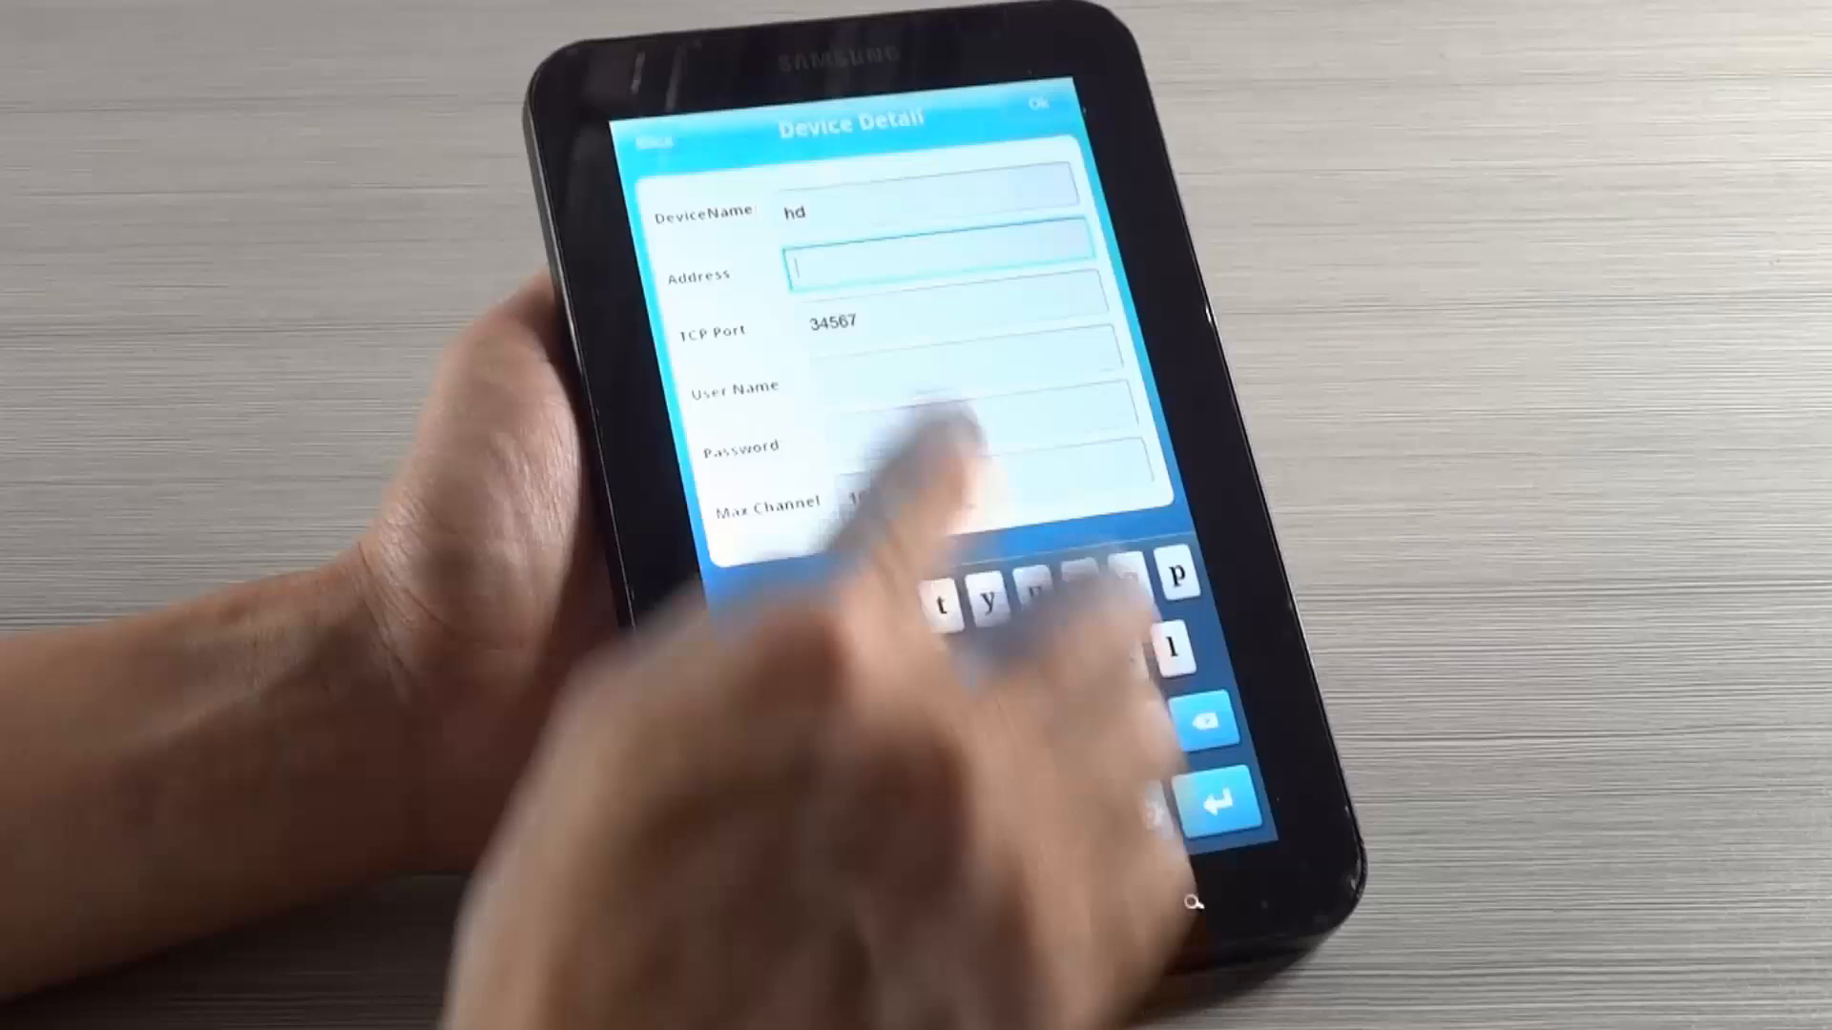
pyautogui.write('nvrp')
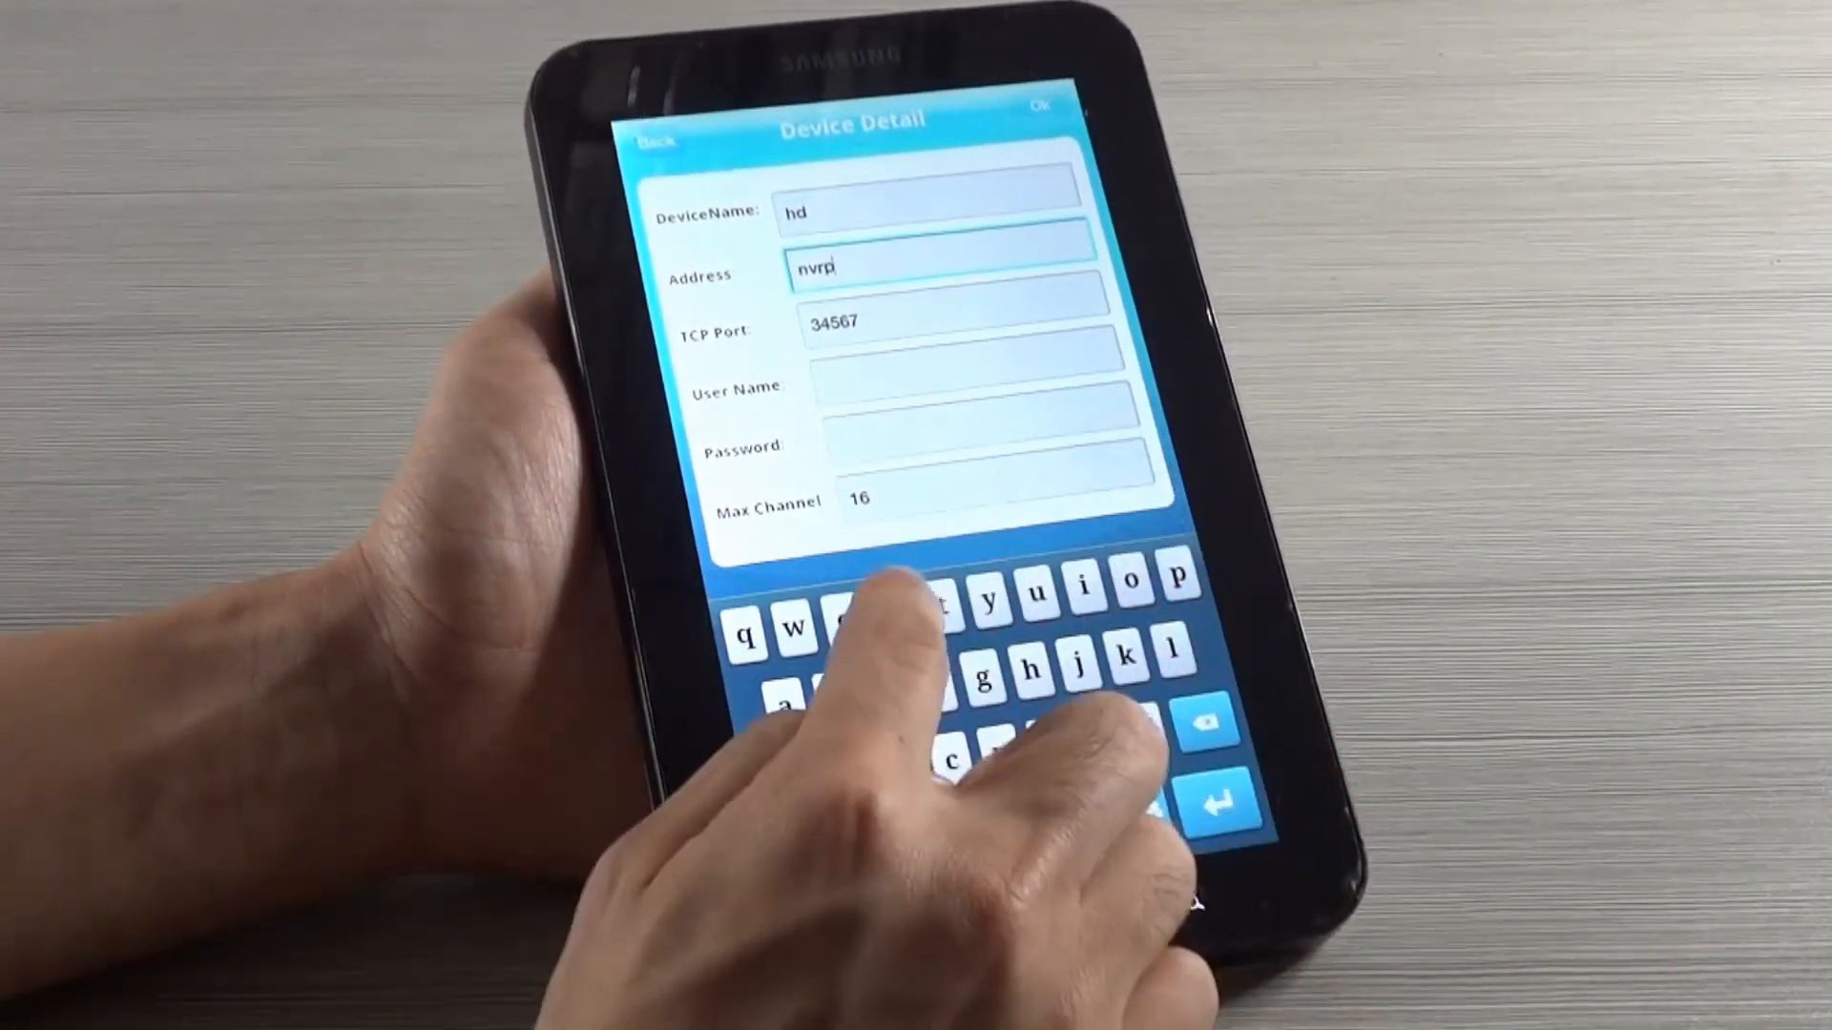
pyautogui.write('ro.33')
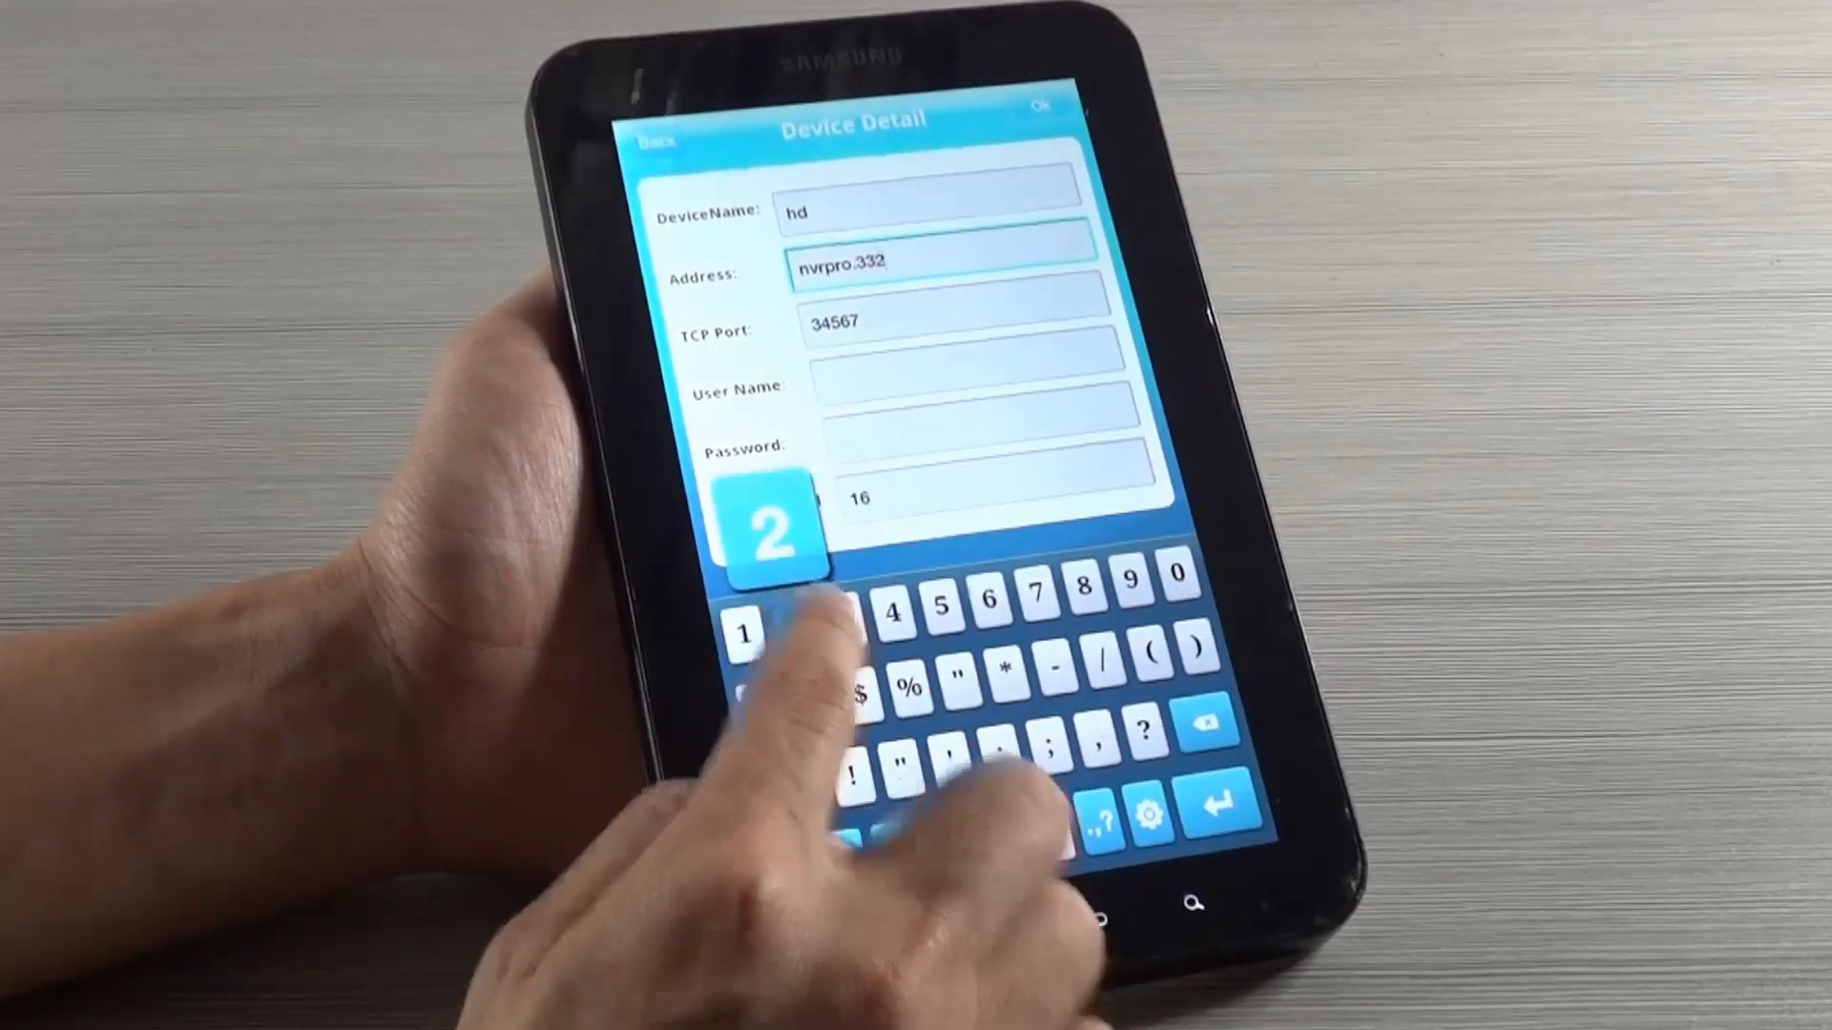
pyautogui.write('2.org')
pyautogui.click(968, 383)
pyautogui.write('a')
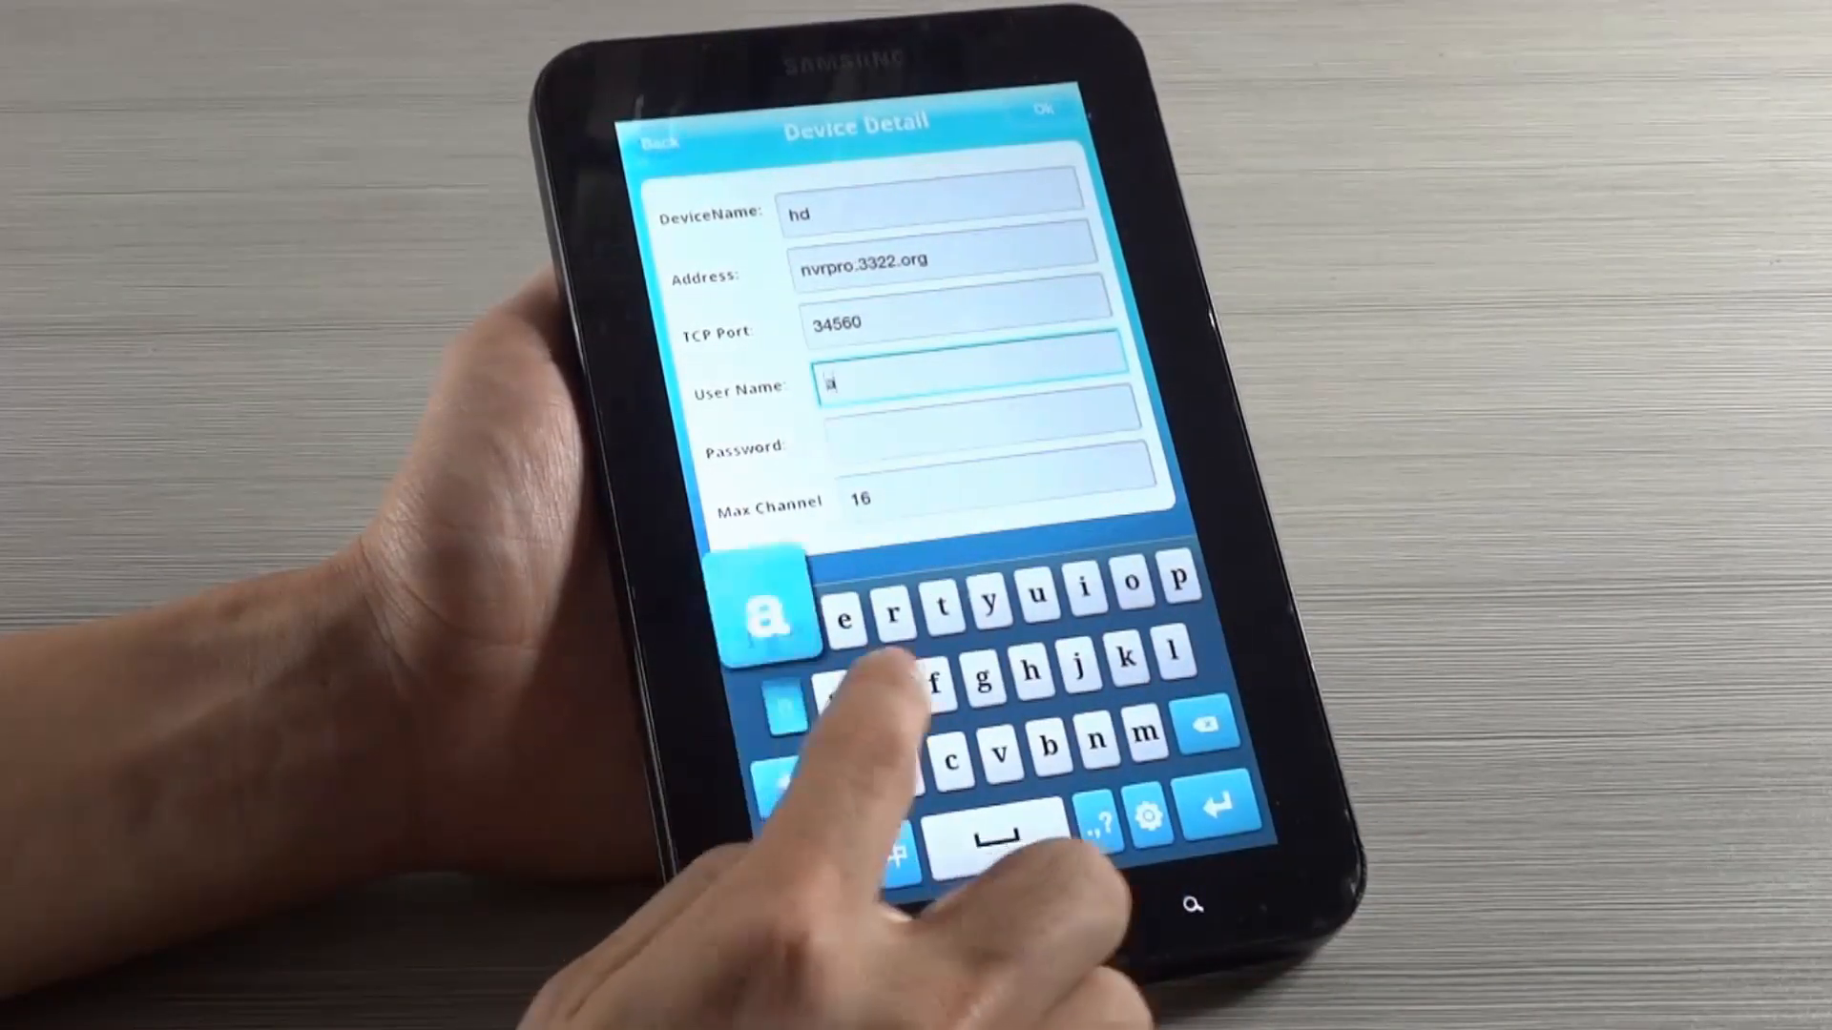
pyautogui.write('dmi')
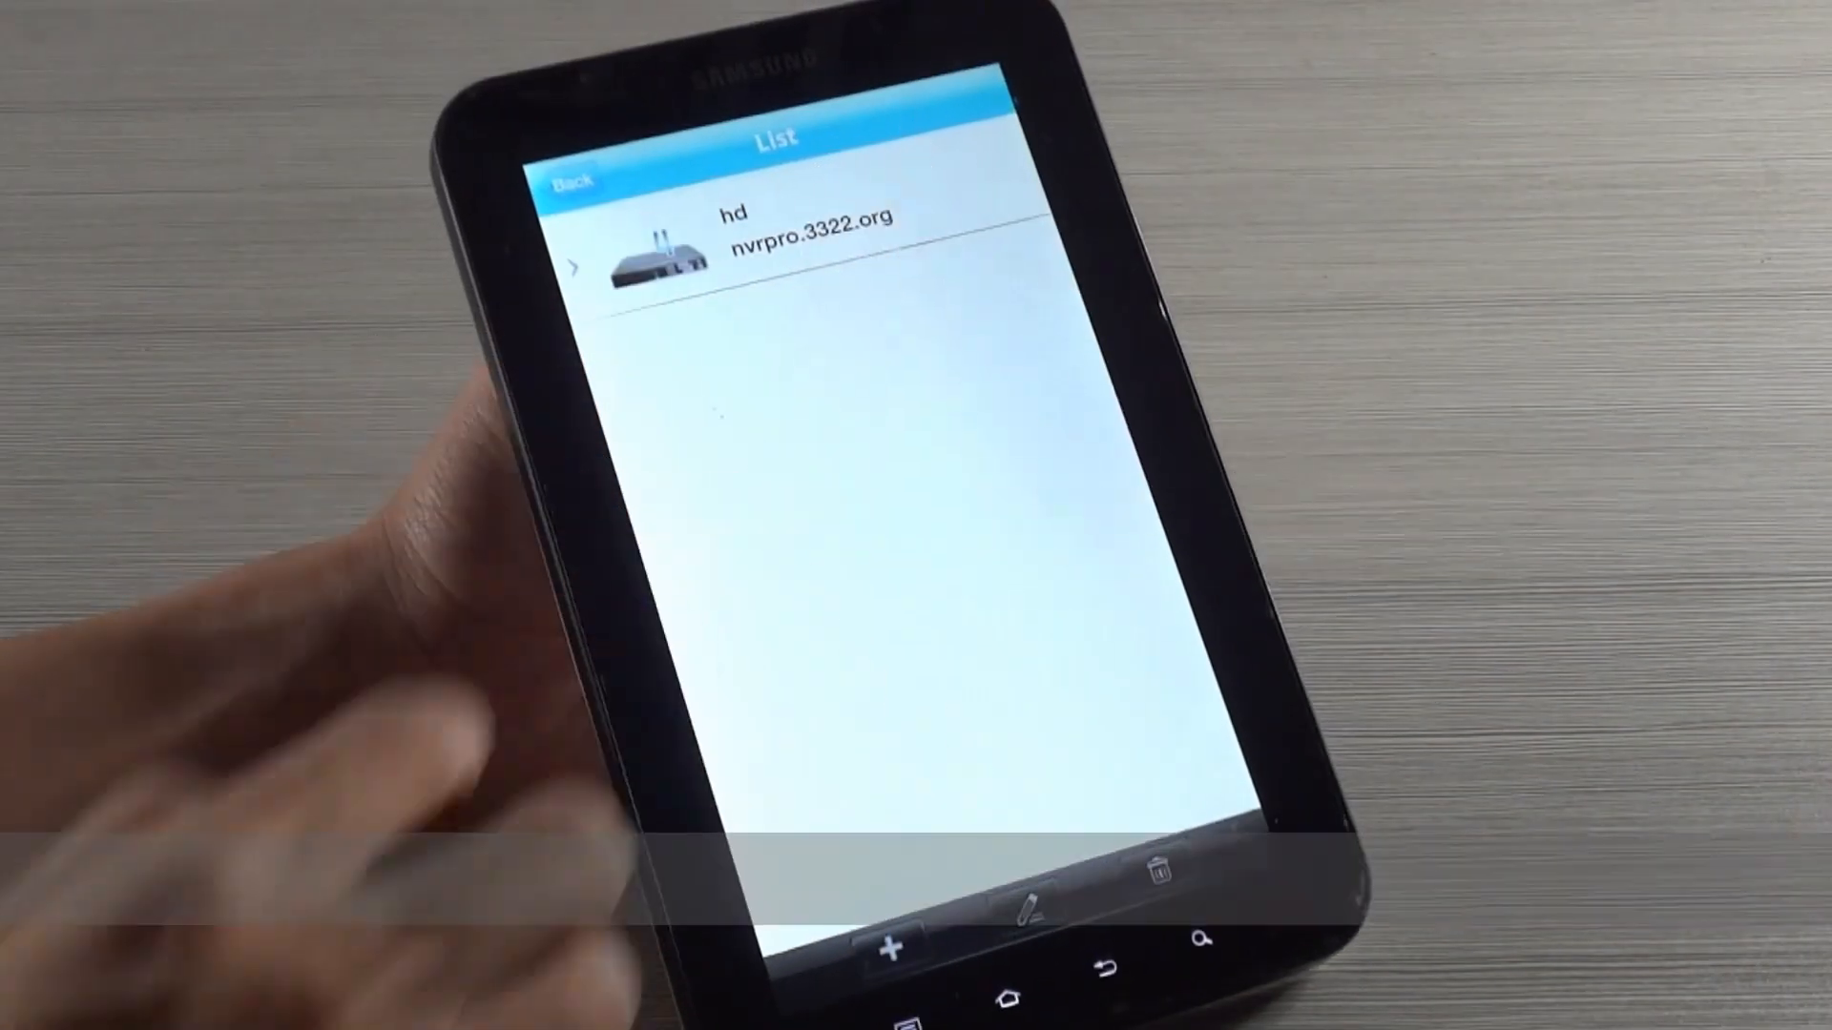
# Open the hd device's live view and add another camera channel
pyautogui.click(748, 251)
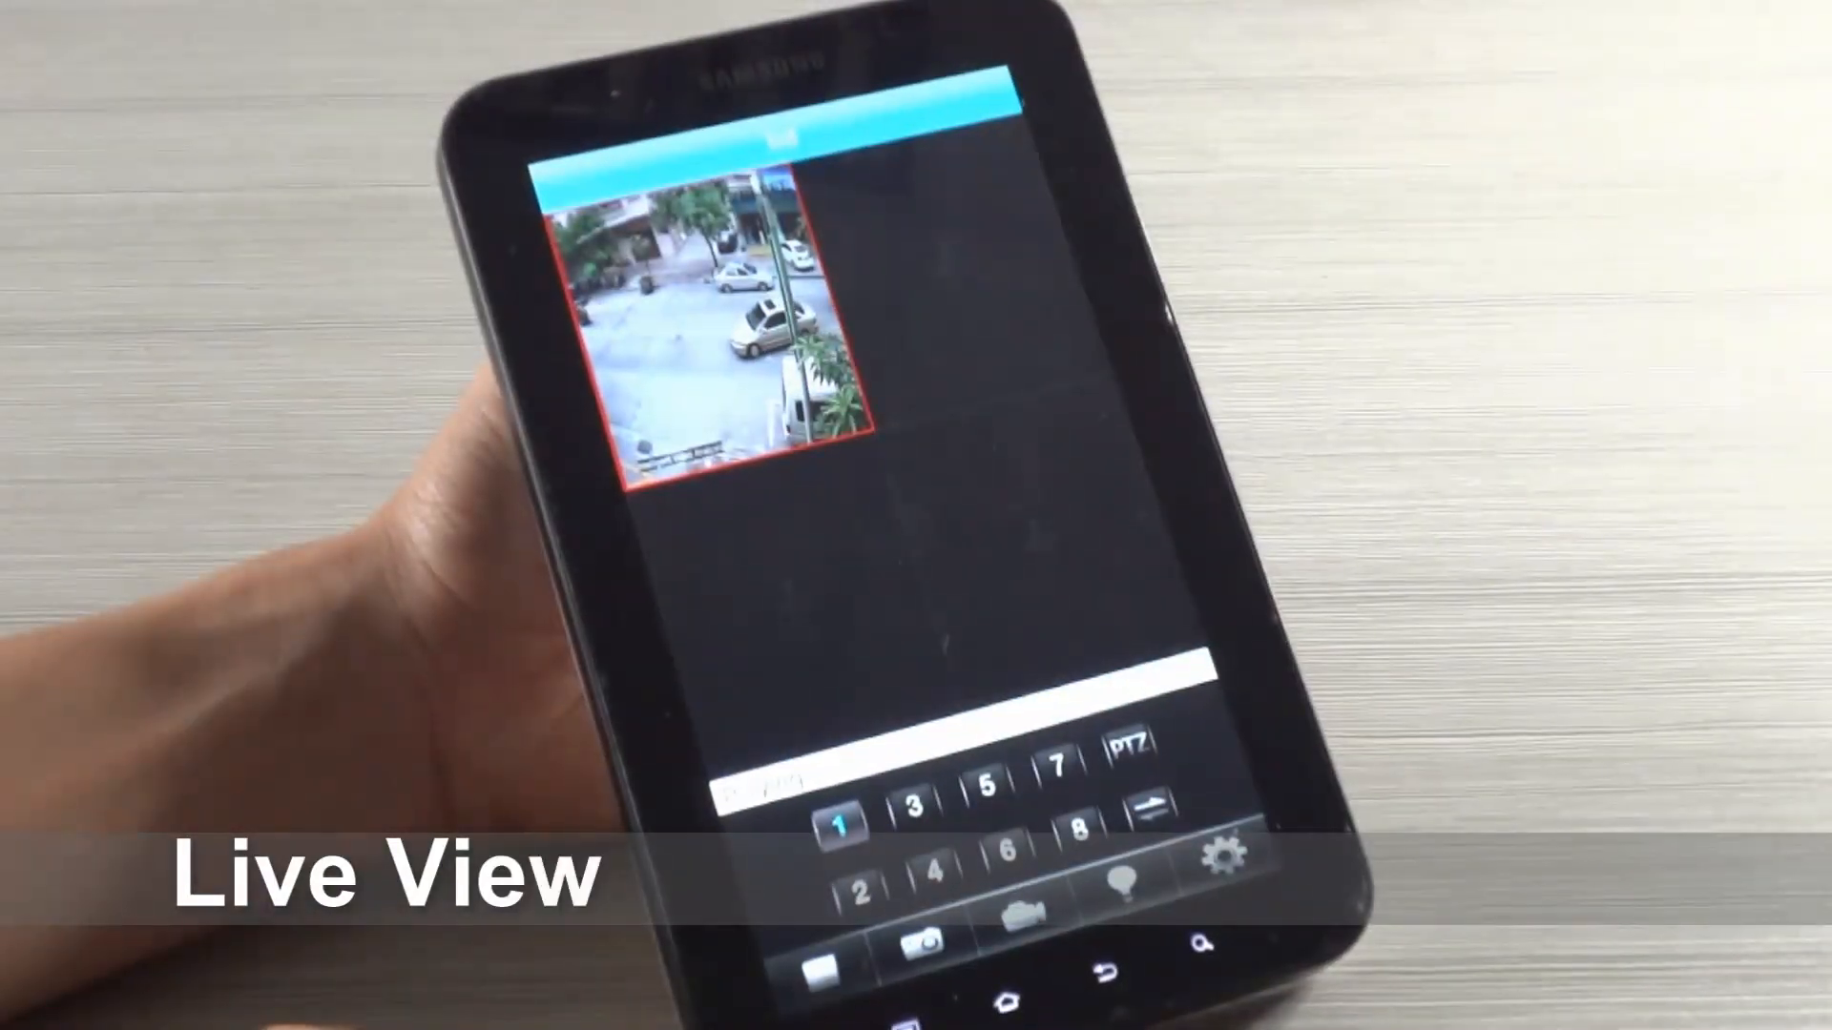
pyautogui.click(915, 803)
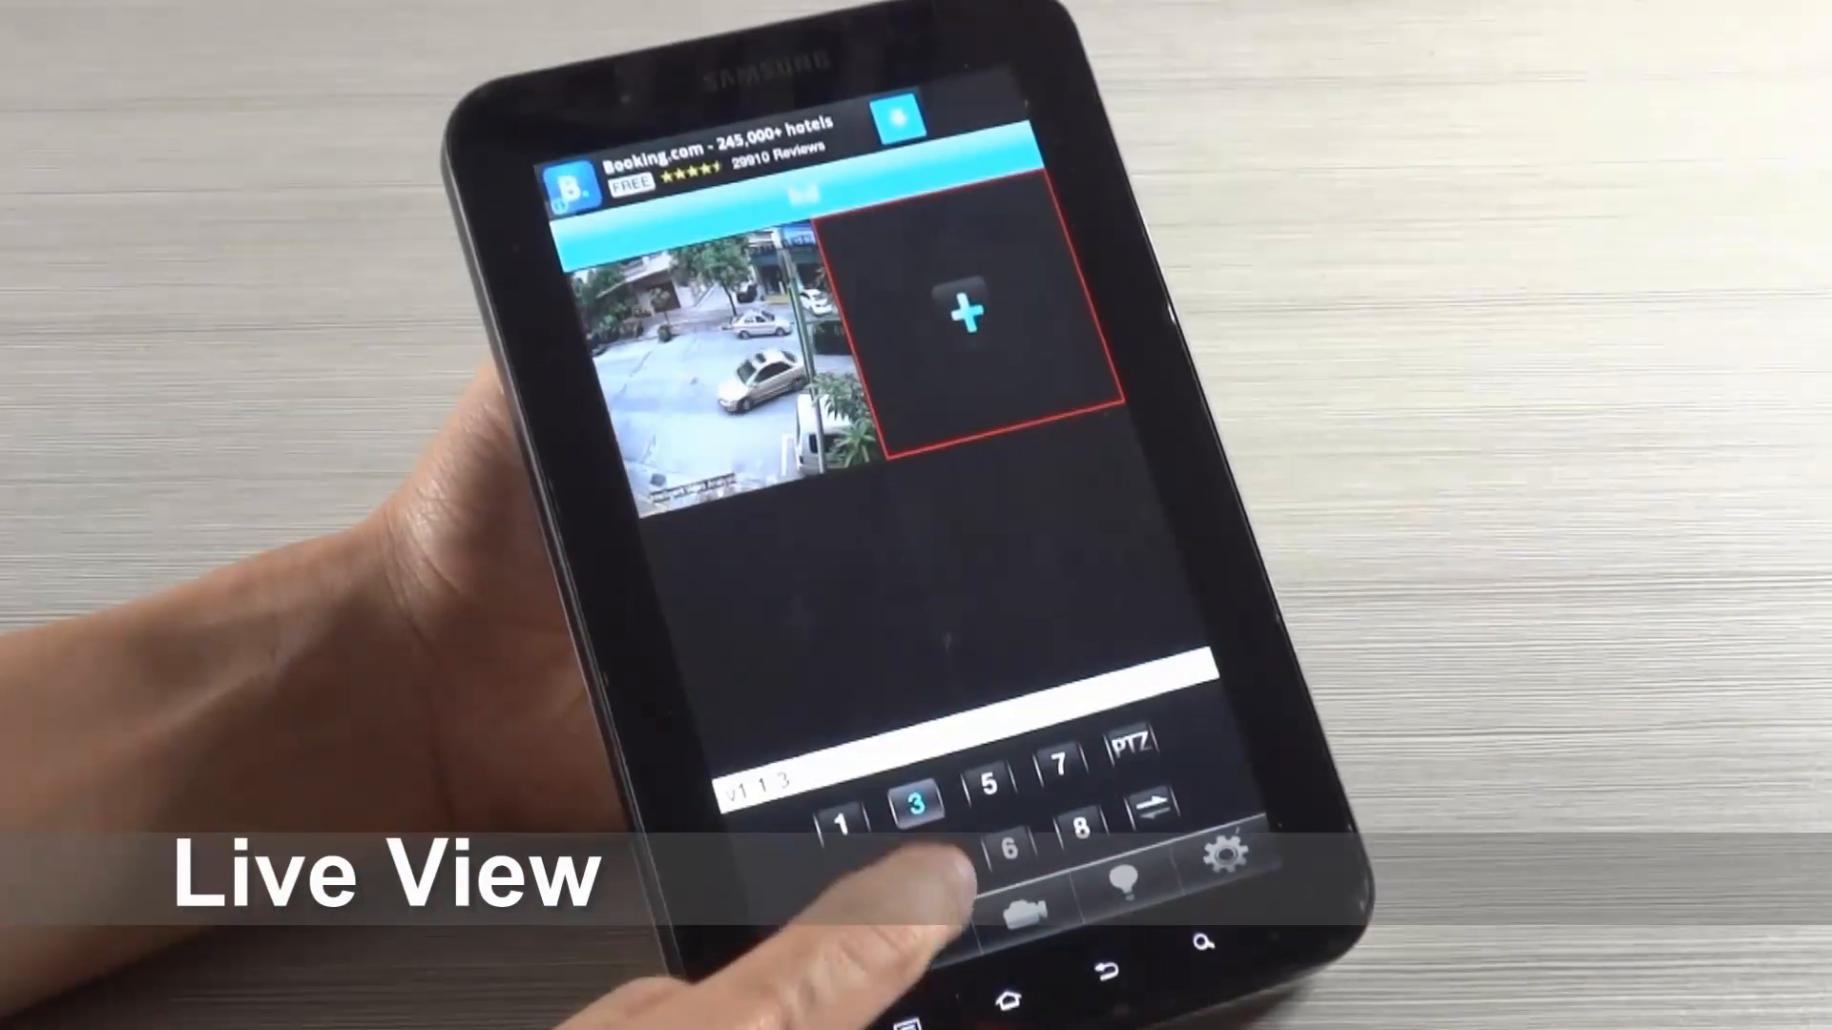